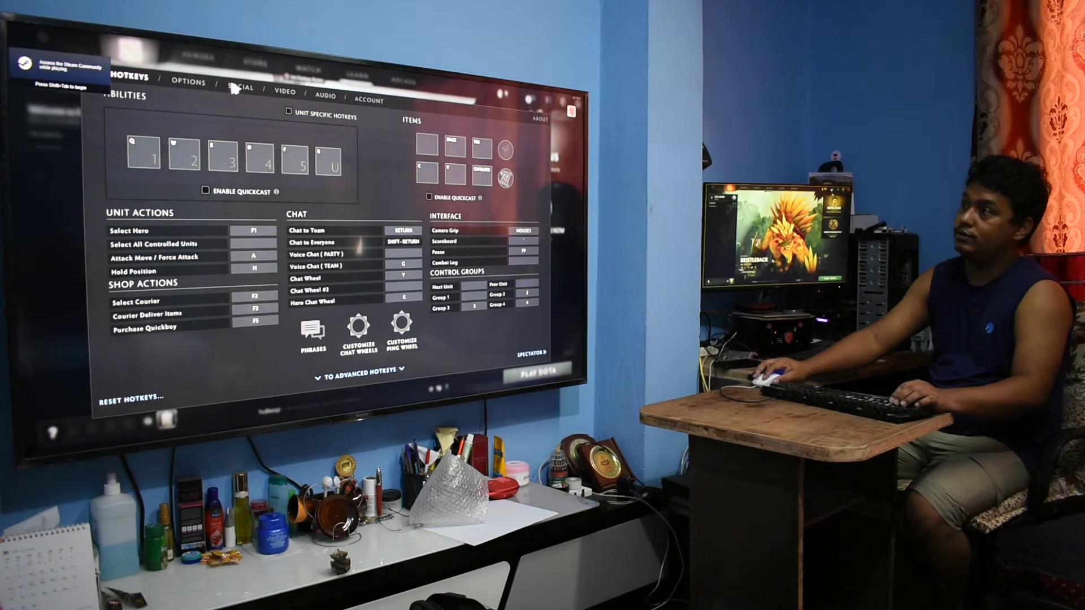
- Lower the Video setting 'Maximum frames per second allowed' to 120
left_click(283, 83)
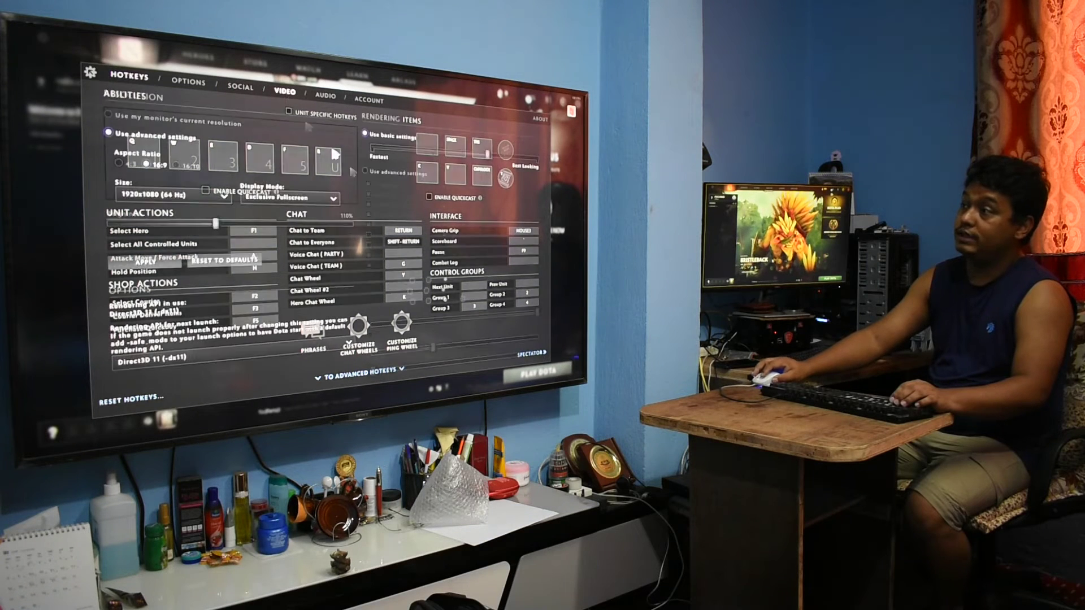
left_click(283, 81)
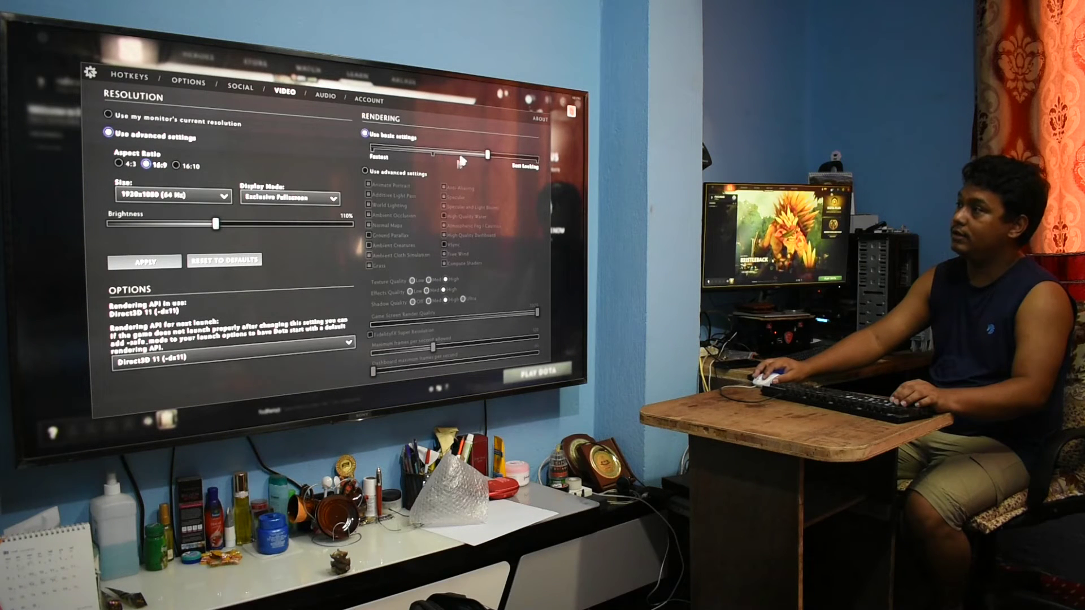
left_click(365, 170)
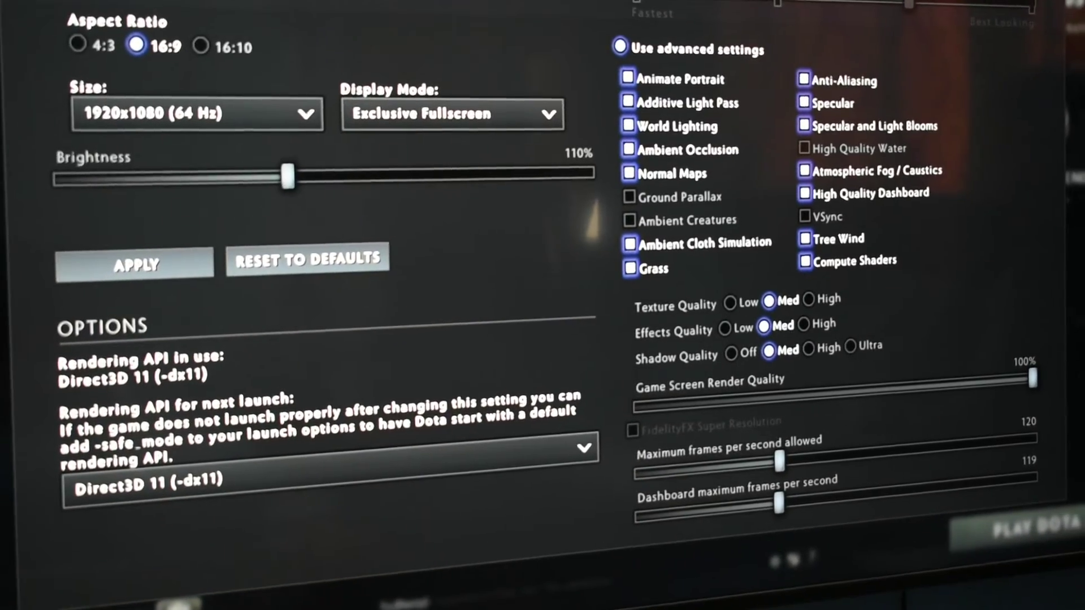
left_click(197, 114)
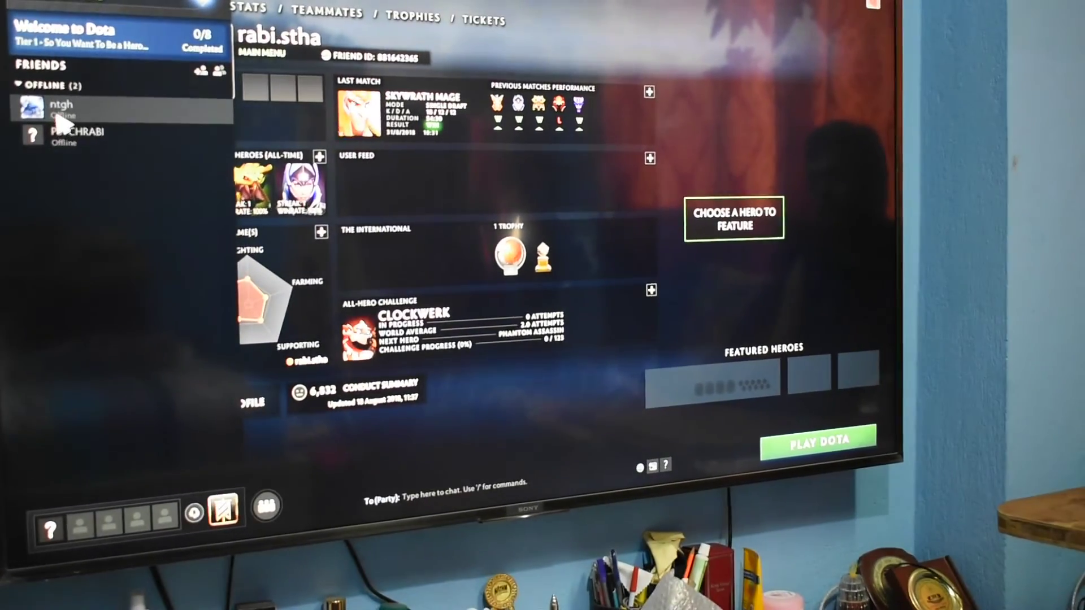
- Invite the second account to the party and bring up the Play vs Bots options
left_click(79, 135)
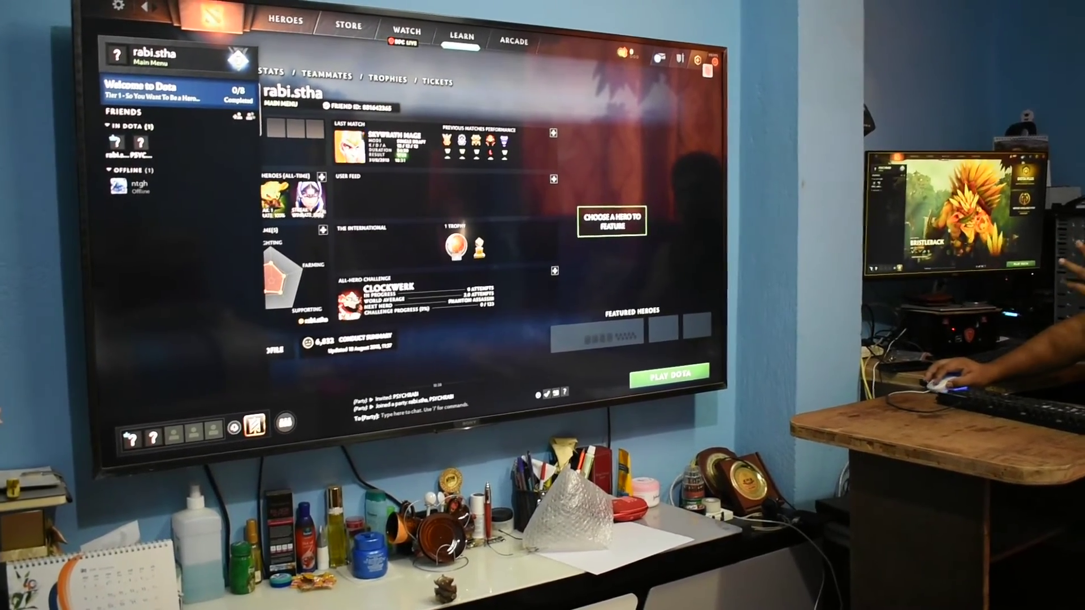
left_click(667, 375)
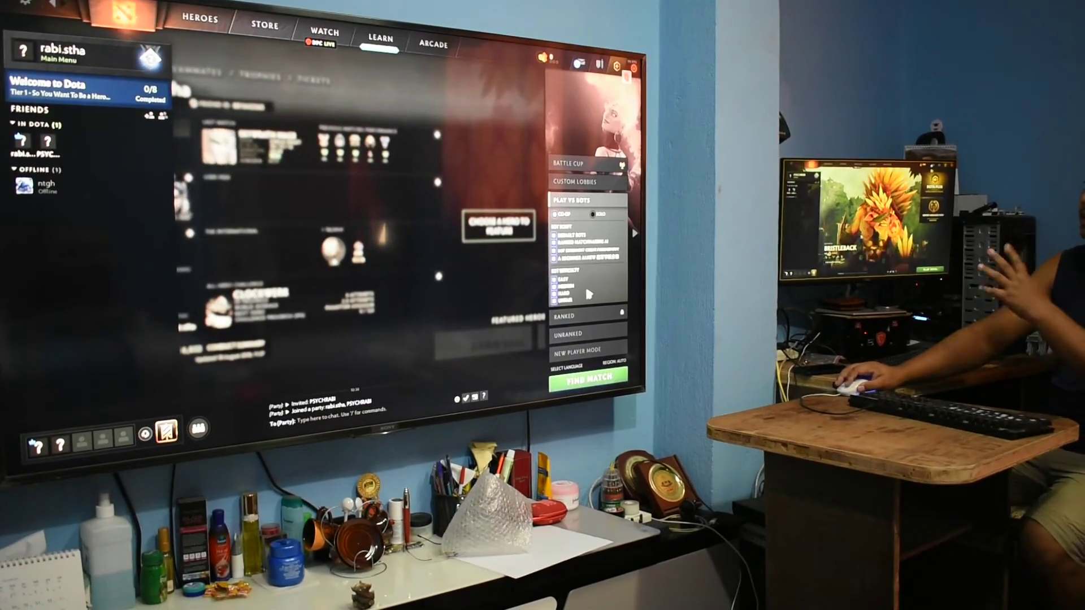